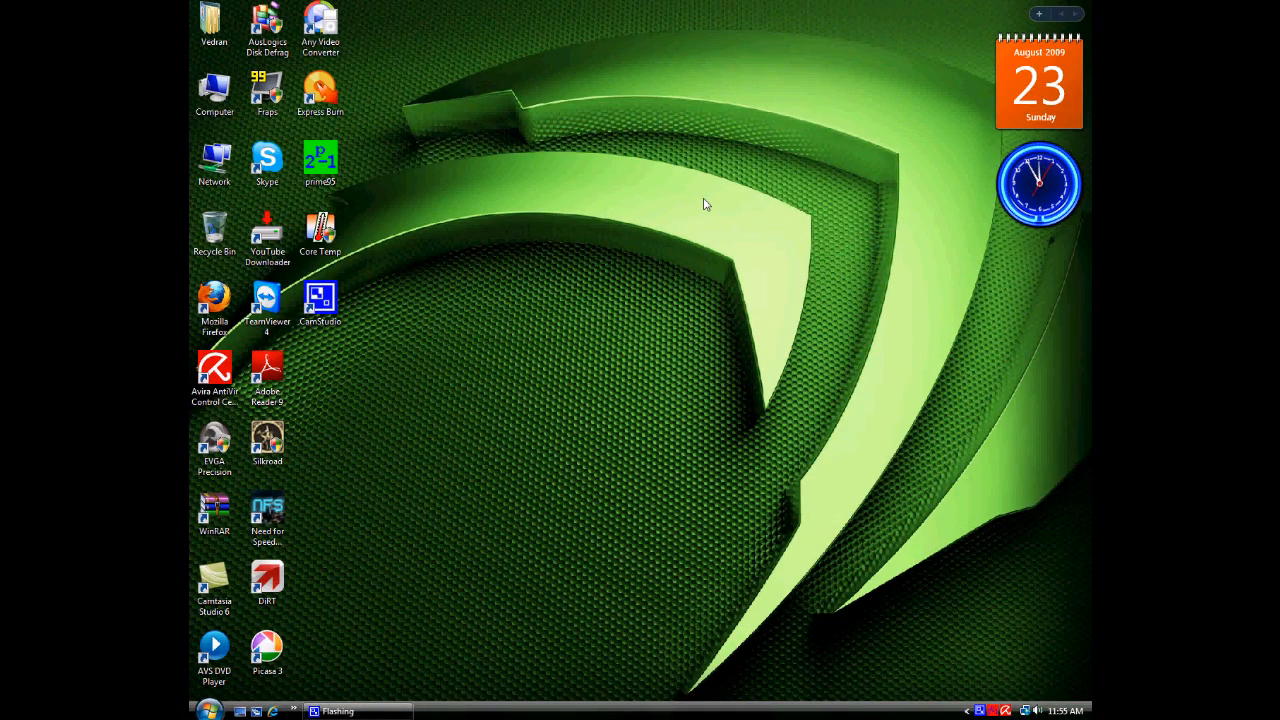
pyautogui.moveTo(528, 278)
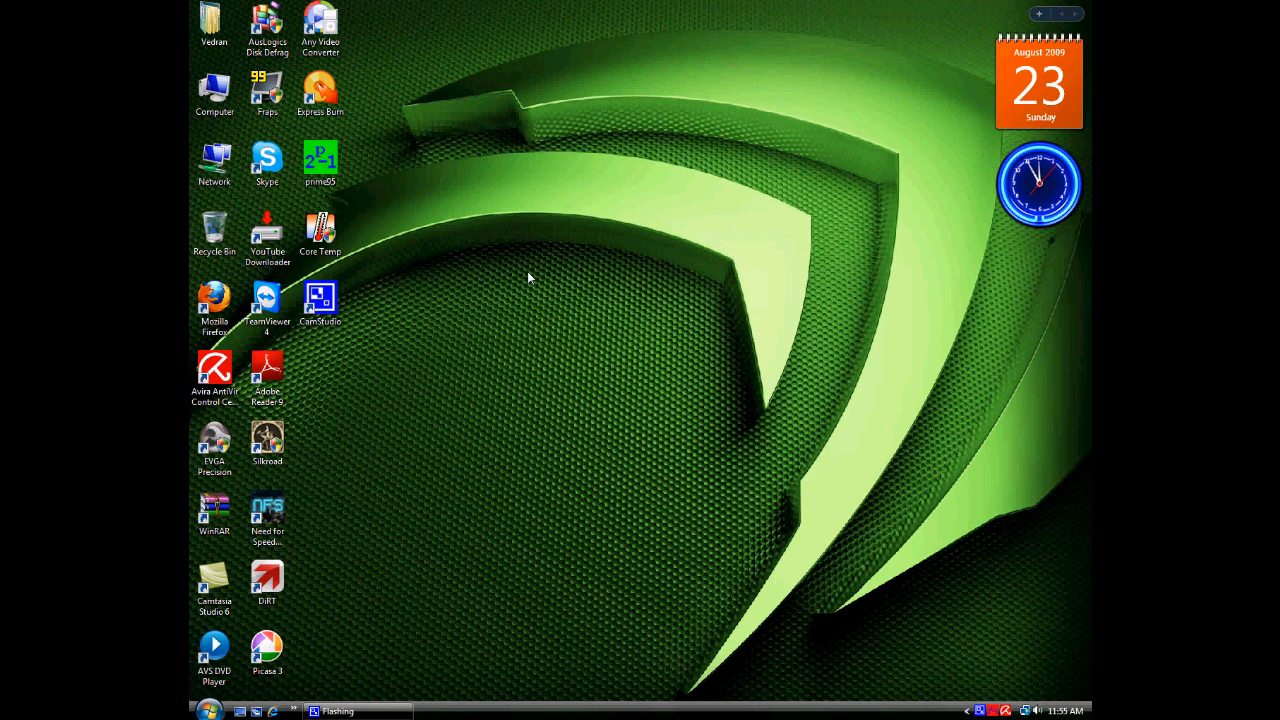
pyautogui.moveTo(372, 188)
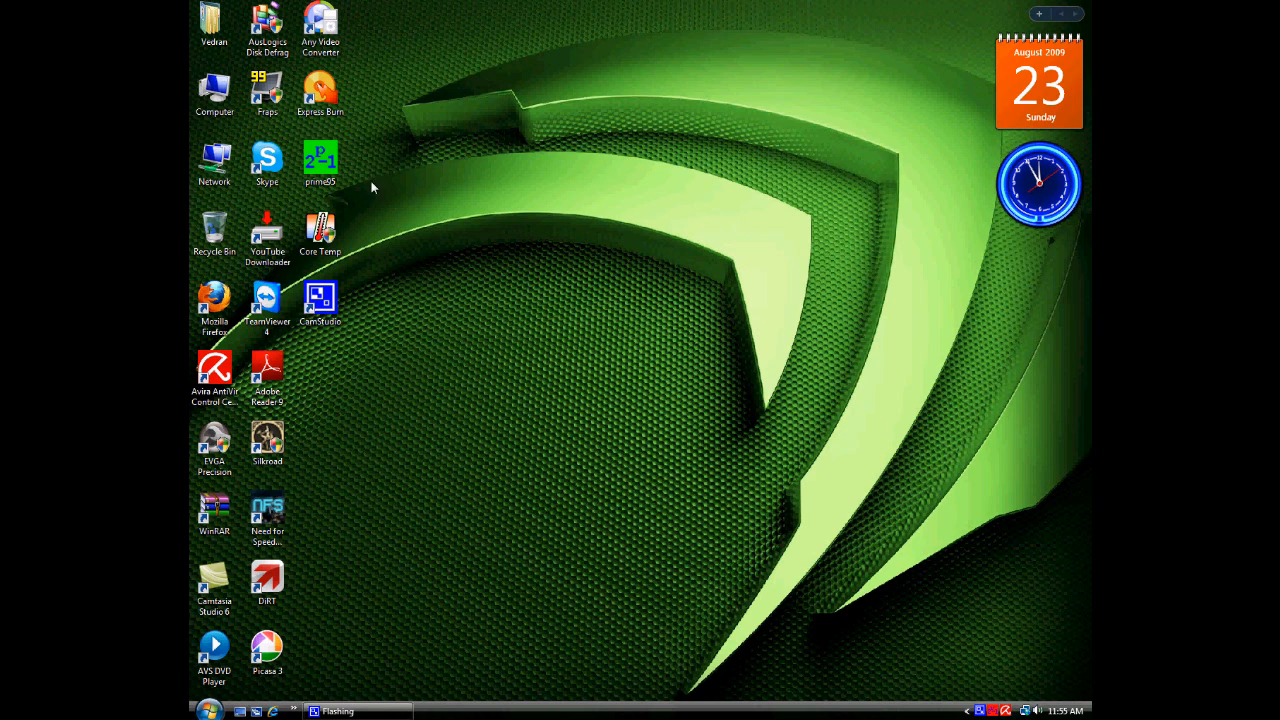
pyautogui.moveTo(360, 198)
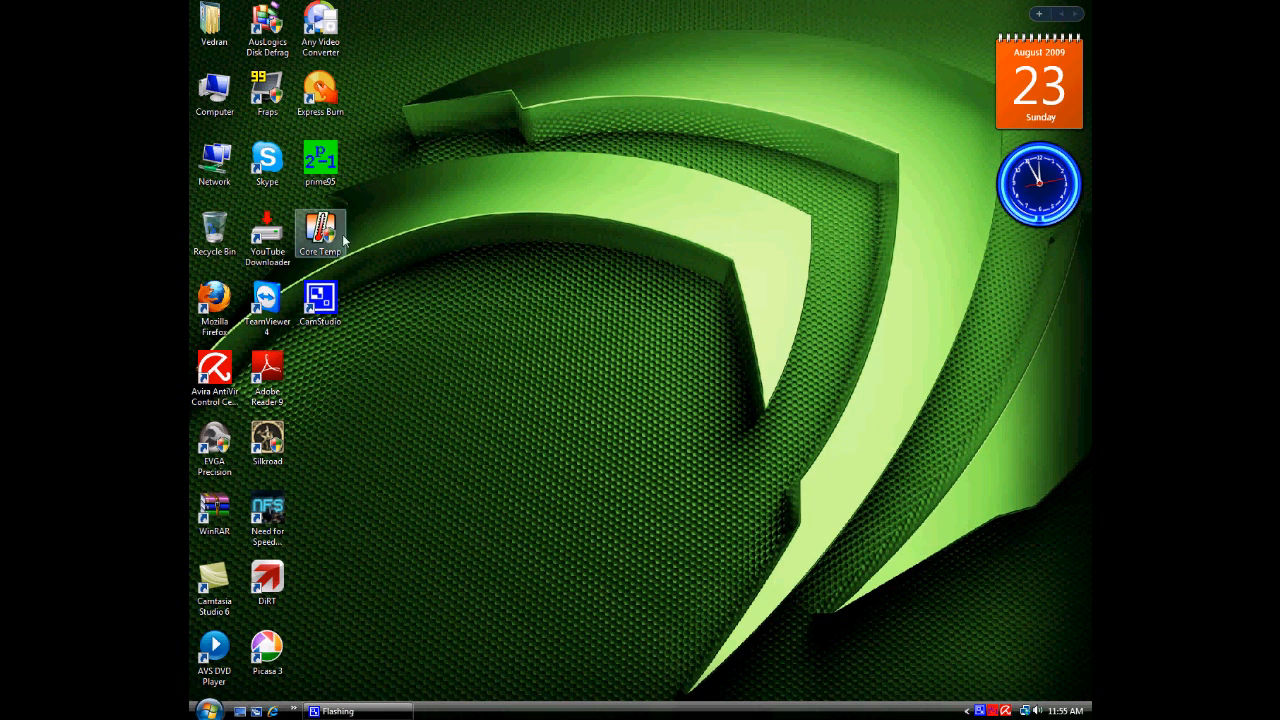
pyautogui.moveTo(484, 252)
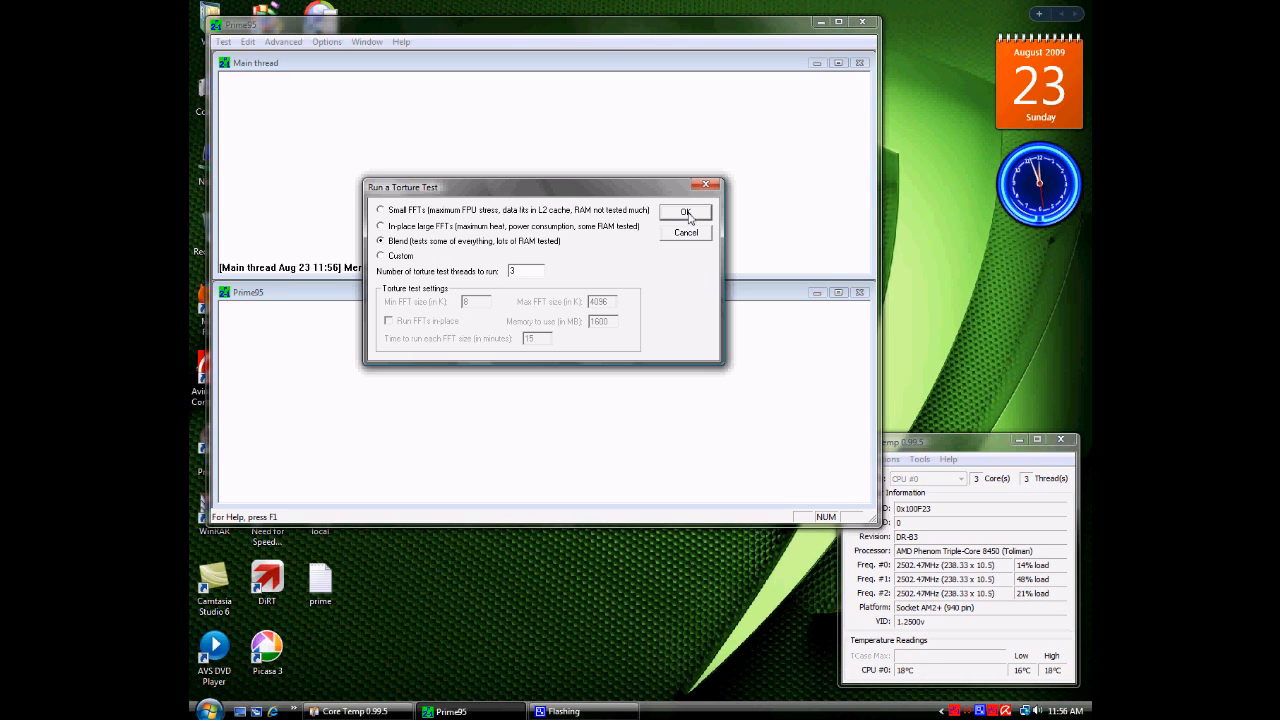
# Start the blend torture test so the three workers begin Lucas-Lehmer self-tests.
pyautogui.click(684, 212)
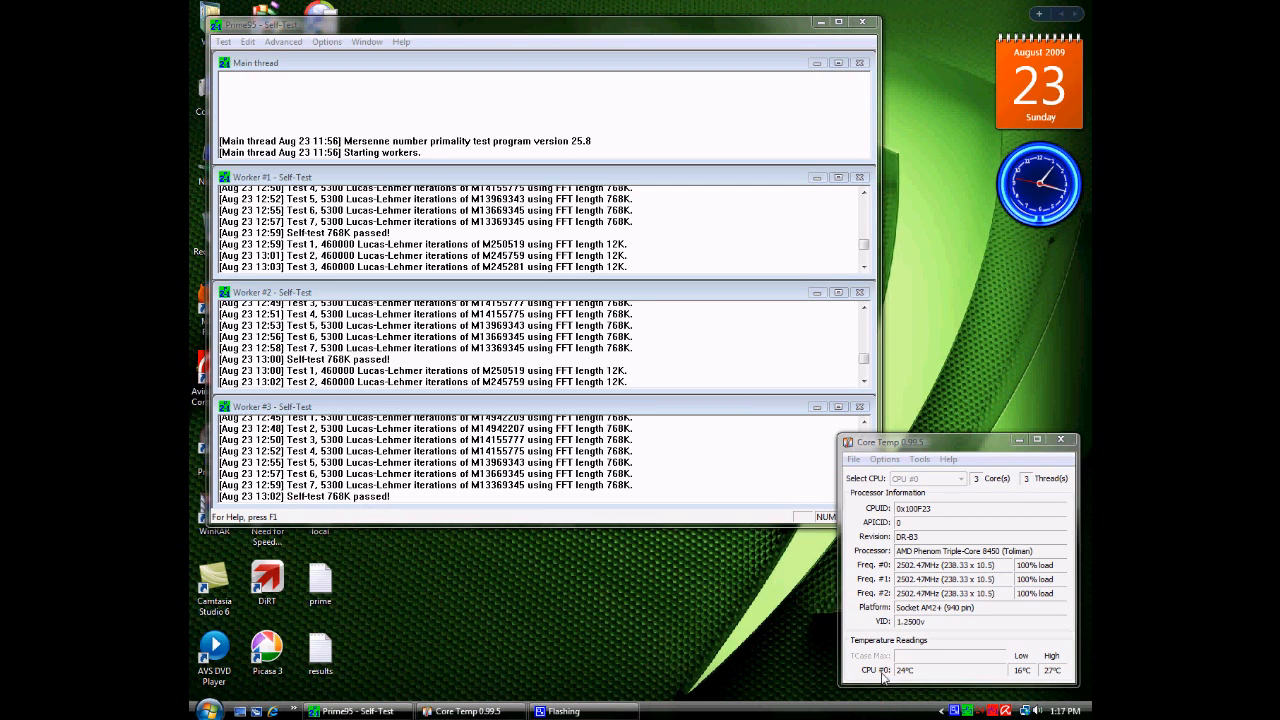
pyautogui.moveTo(930, 688)
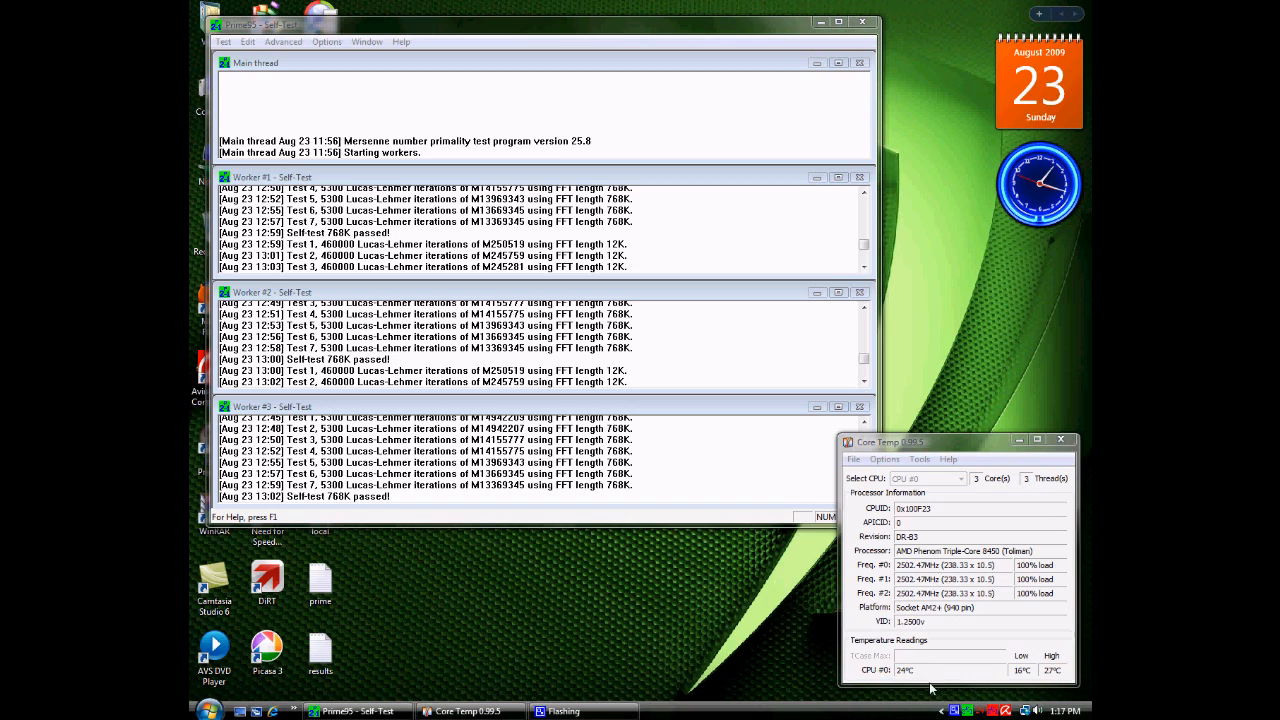
pyautogui.moveTo(1020, 684)
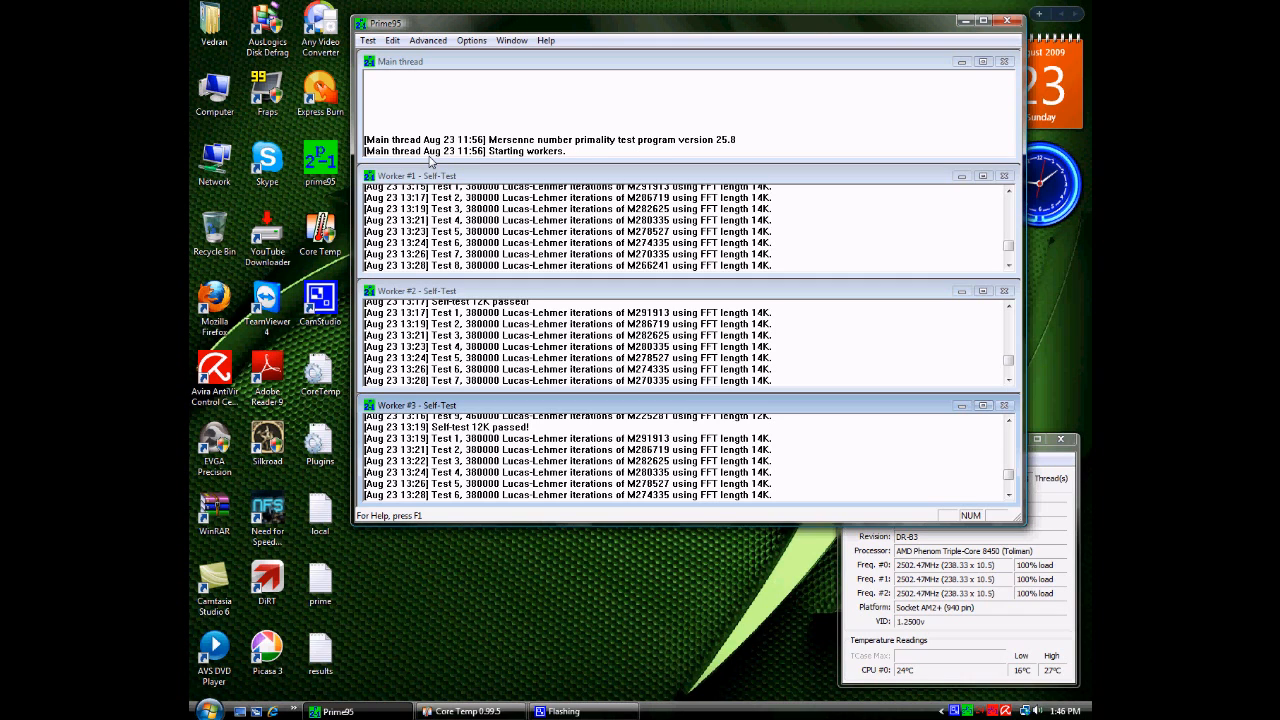
pyautogui.moveTo(544, 278)
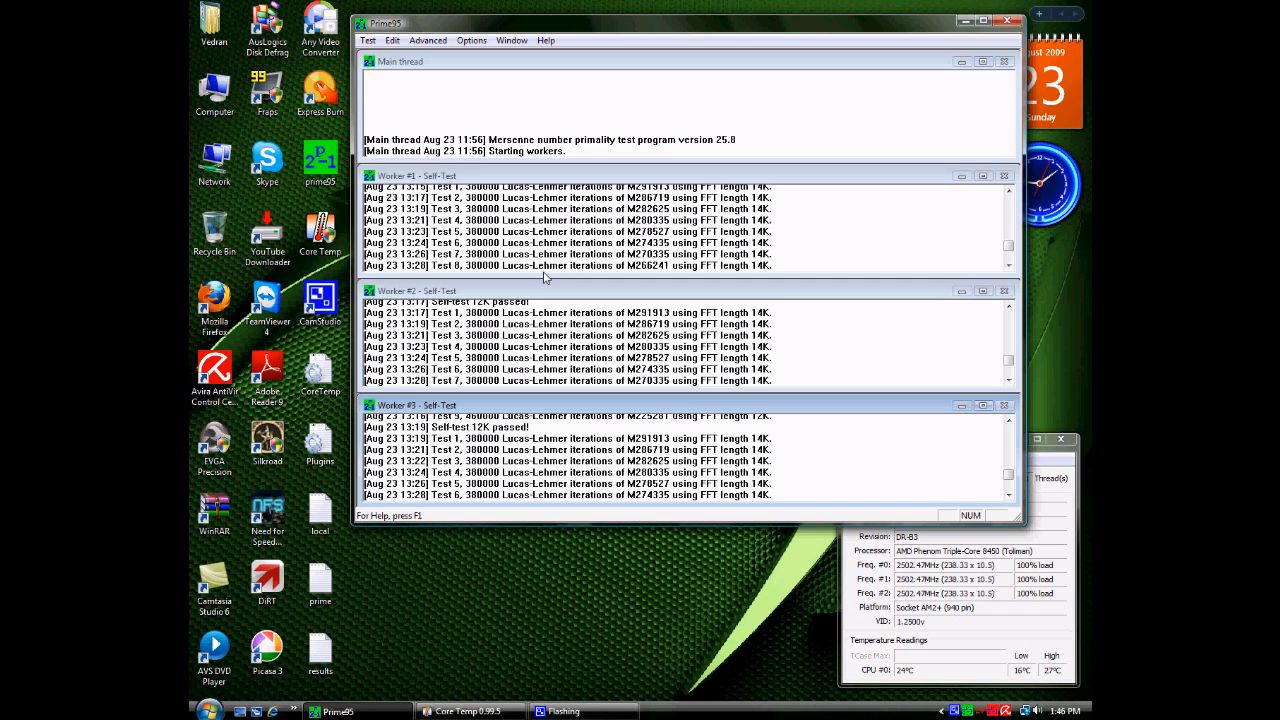
pyautogui.moveTo(556, 292)
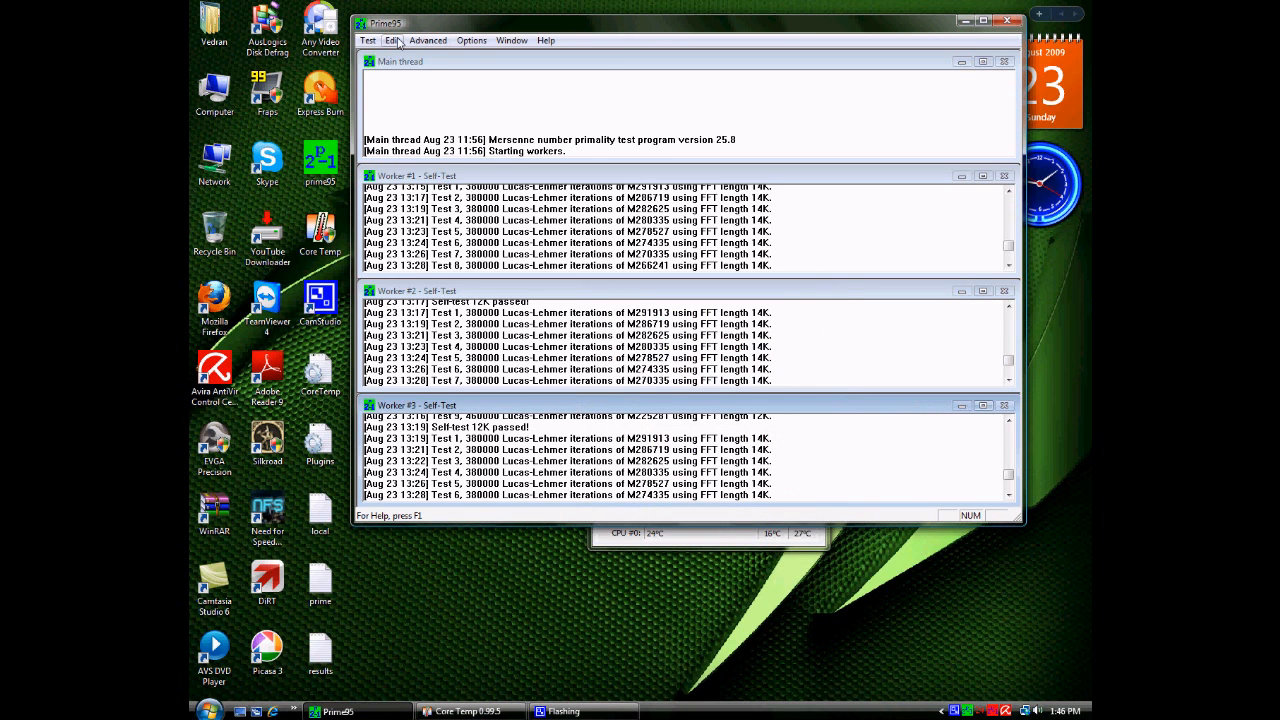
# Stop all torture-test workers and bring Core Temp forward to show the temperatures.
pyautogui.click(368, 40)
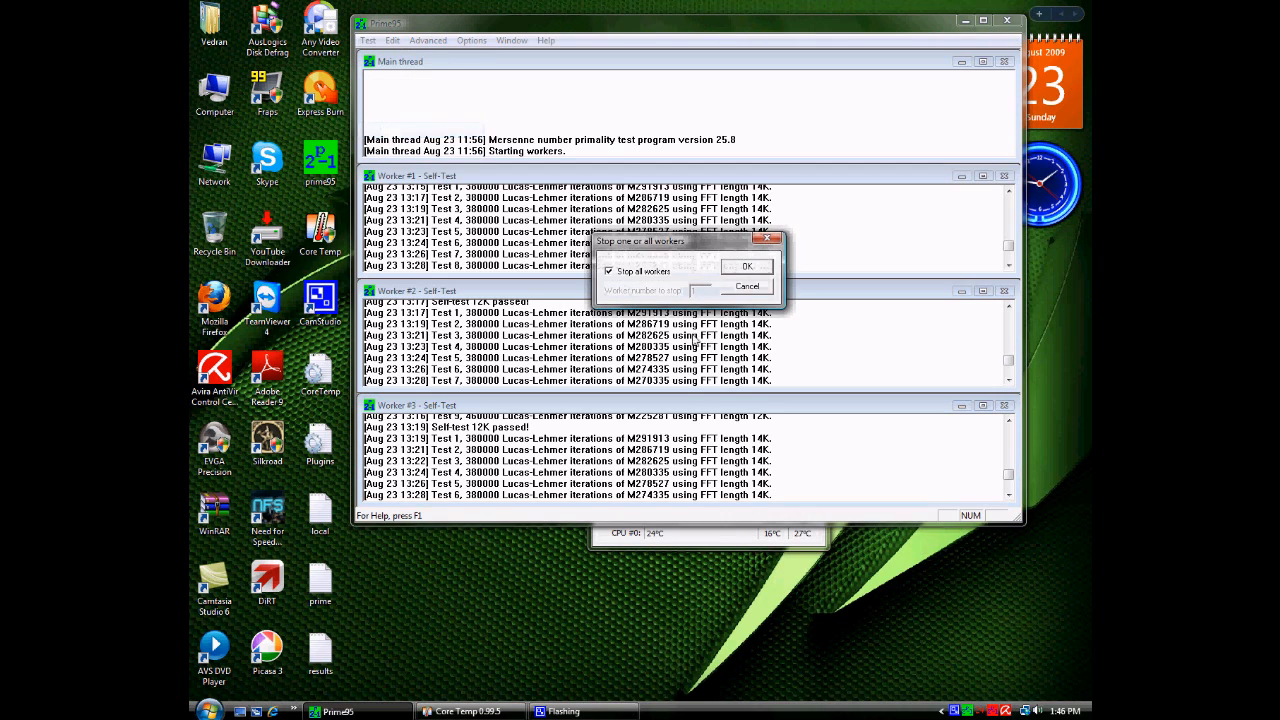
pyautogui.click(746, 266)
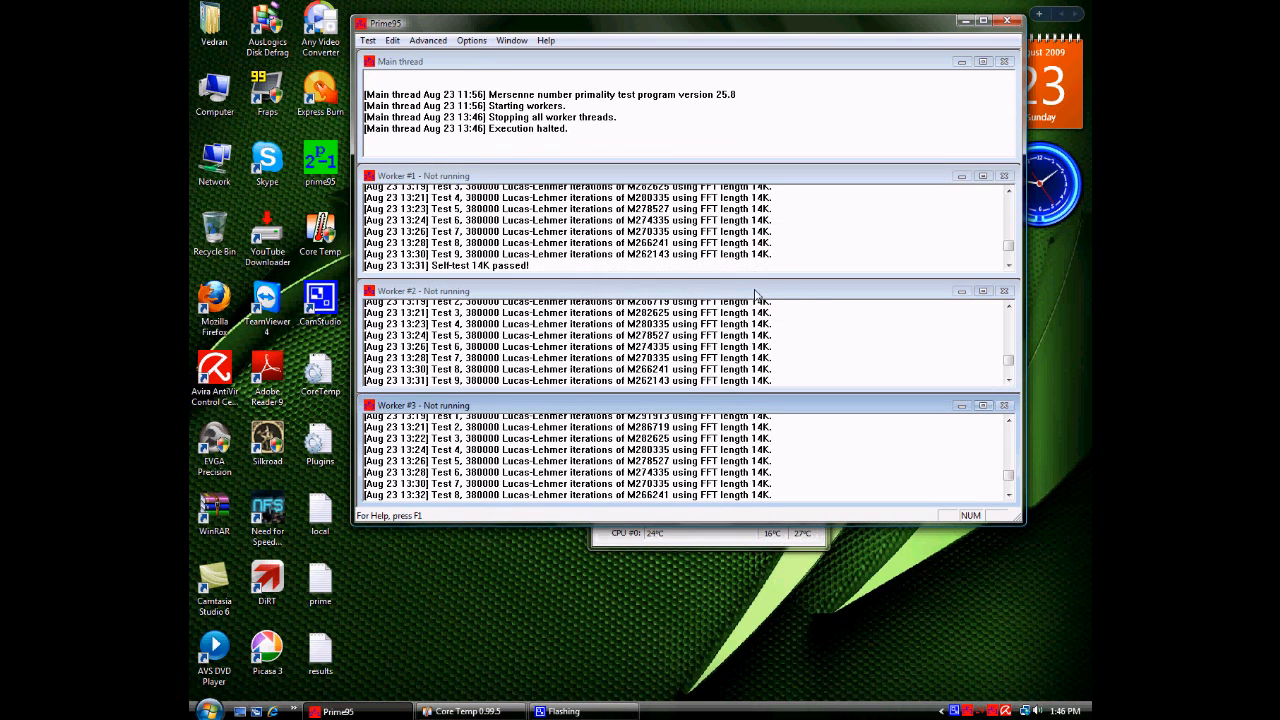
pyautogui.click(472, 712)
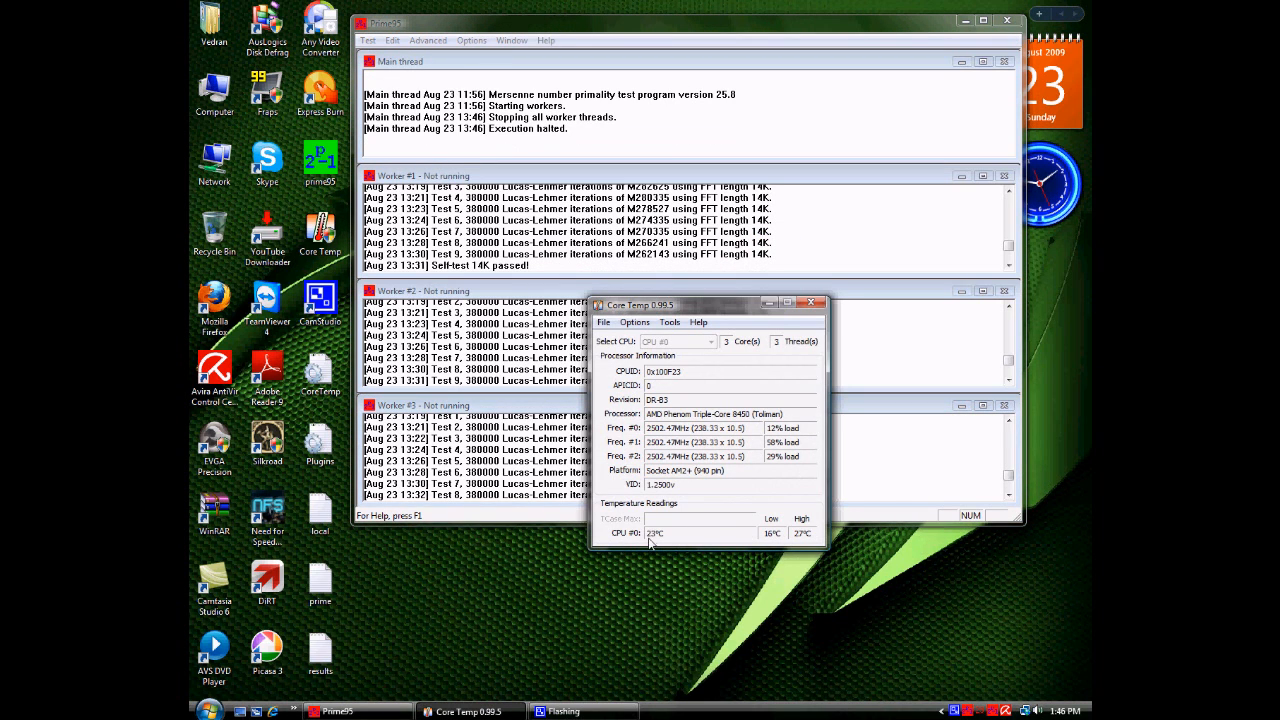